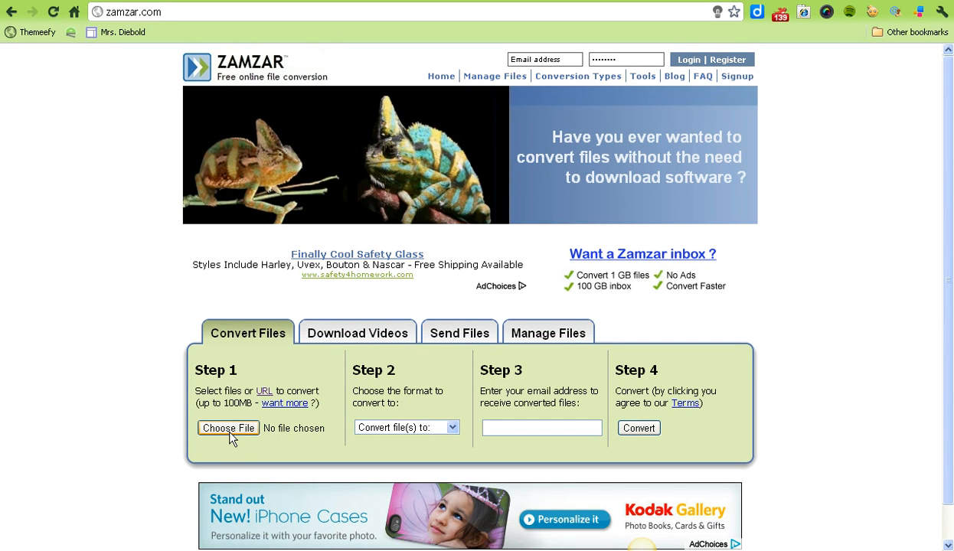
pyautogui.moveTo(257, 376)
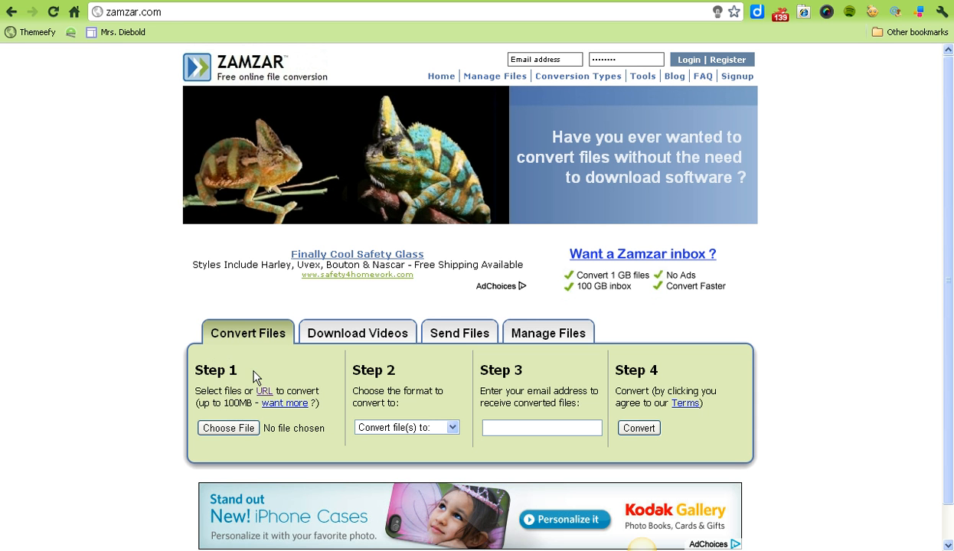
# Copy the Woodshop- Shop Accidents Montage video URL from YouTube's address bar
pyautogui.click(358, 333)
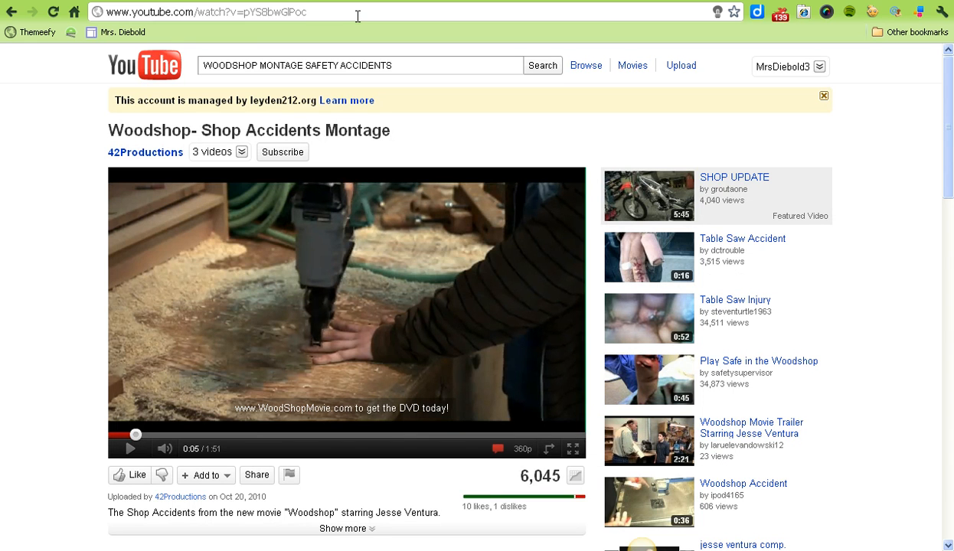
pyautogui.click(191, 14)
pyautogui.write('zamzar.com/url/')
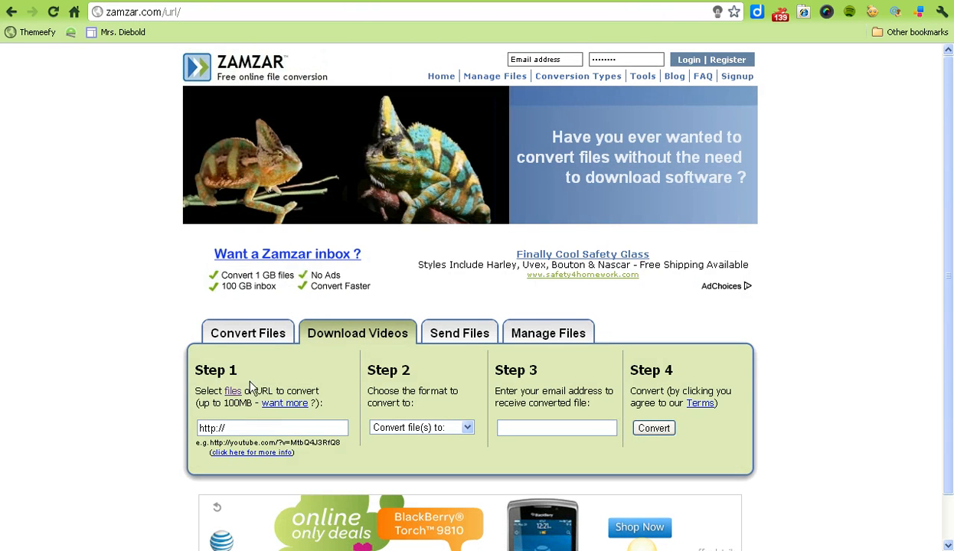
# Enter the YouTube link, MP4 format and the suggested KDIE email address in Zamzar's form
pyautogui.click(272, 427)
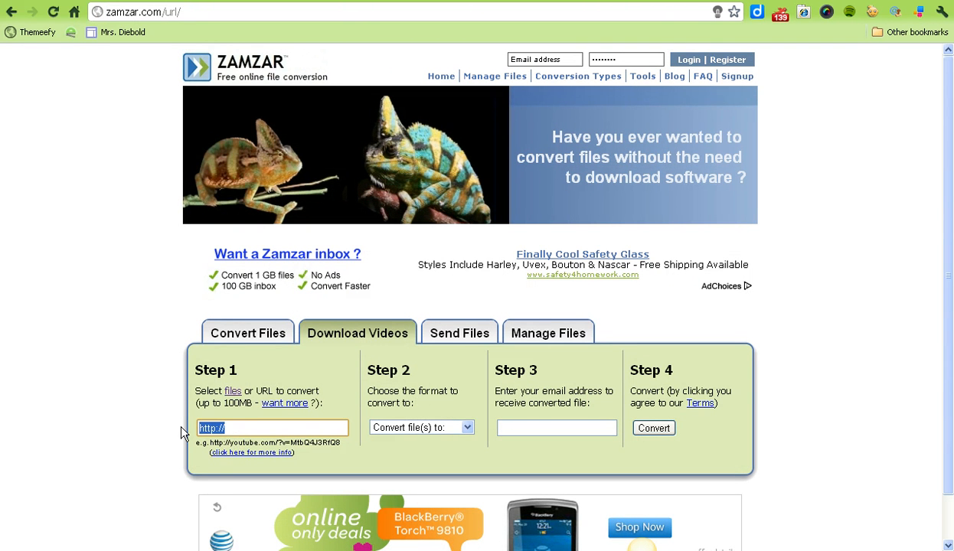
pyautogui.write('http://www.youtube.com/watch?v=pYS8bwGIPoc&list=PLA3839F579A474733&feature=mh_lolz')
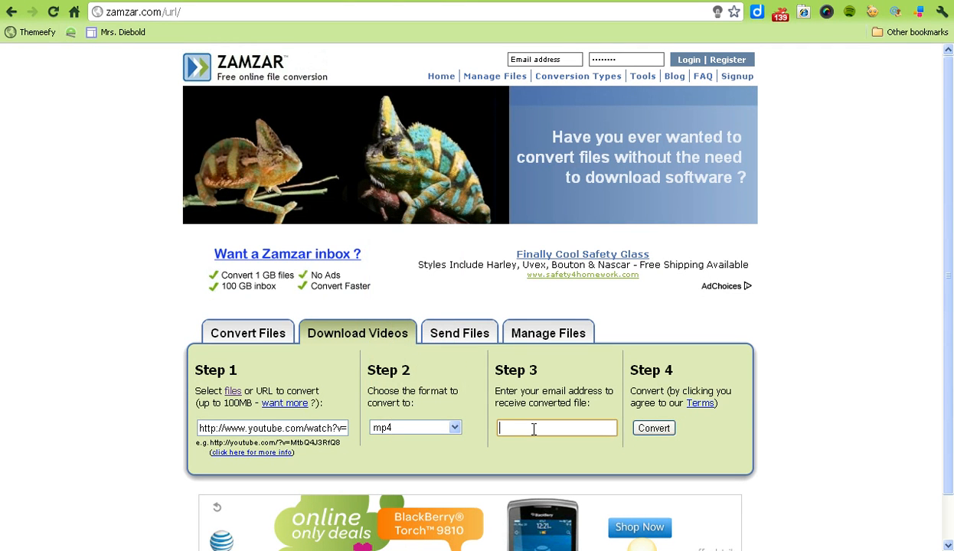
pyautogui.write('KDIE')
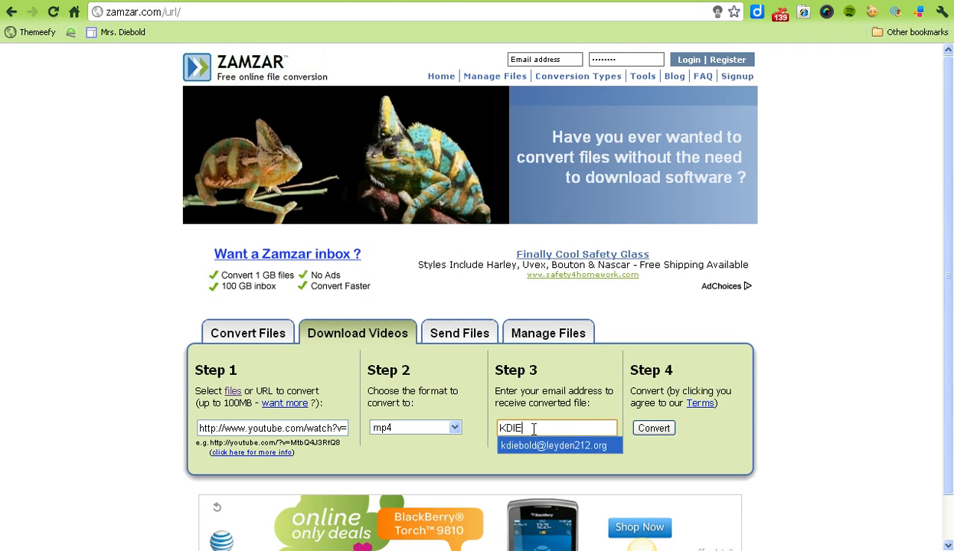
pyautogui.click(553, 445)
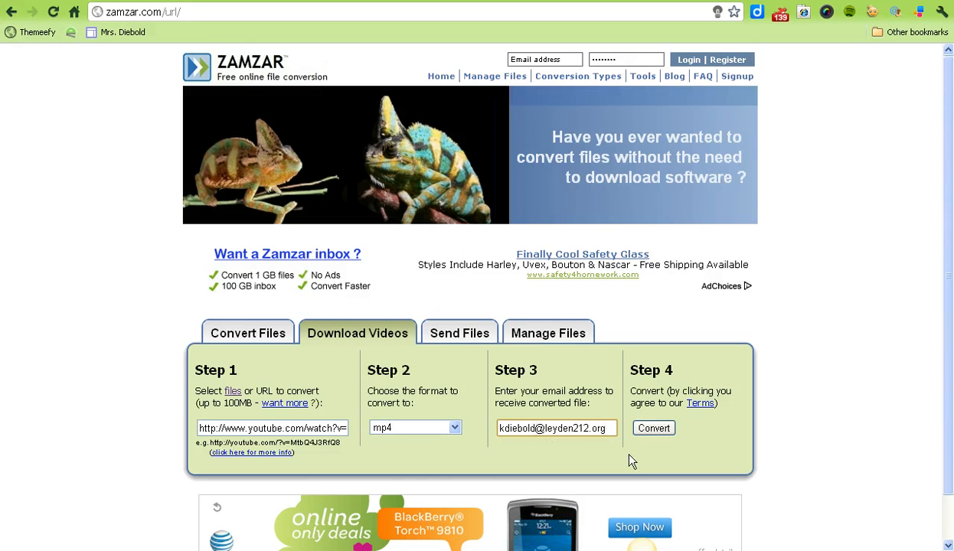
pyautogui.click(653, 428)
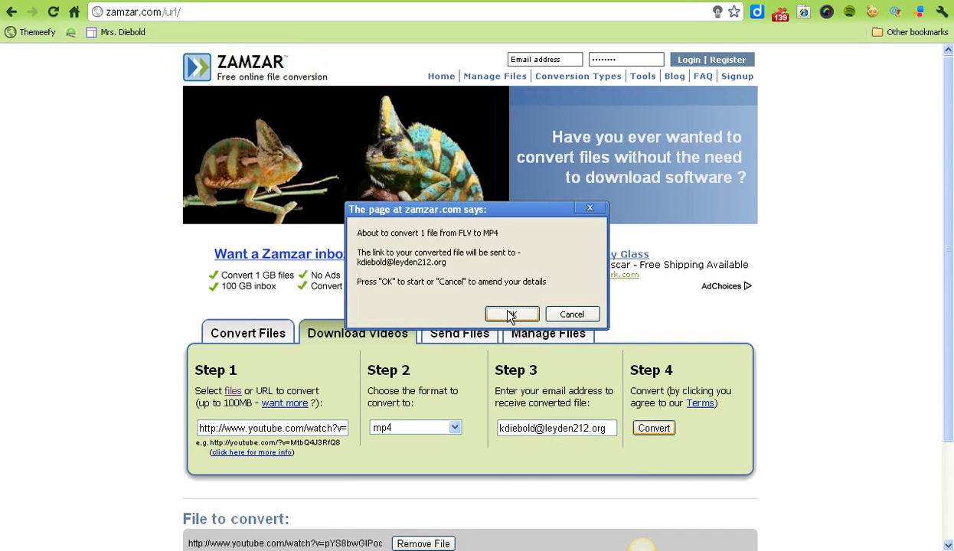
# Confirm the FLV to MP4 conversion and wait for the upload to reach 100%
pyautogui.click(510, 314)
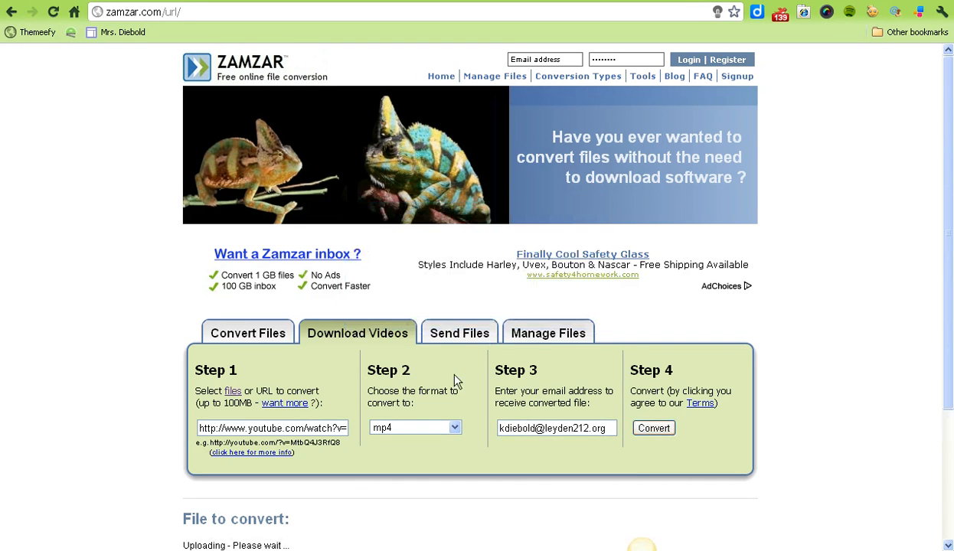
pyautogui.scroll(-3)
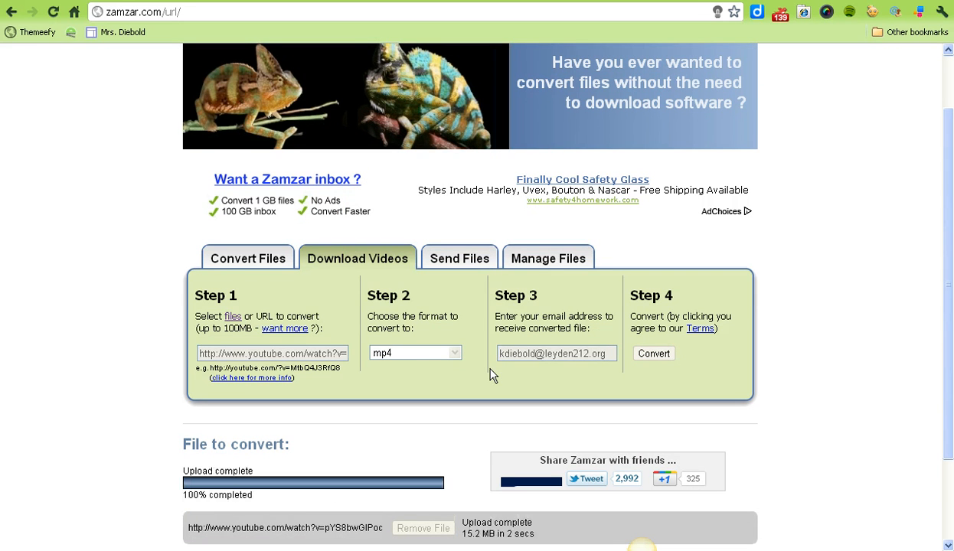
pyautogui.click(654, 353)
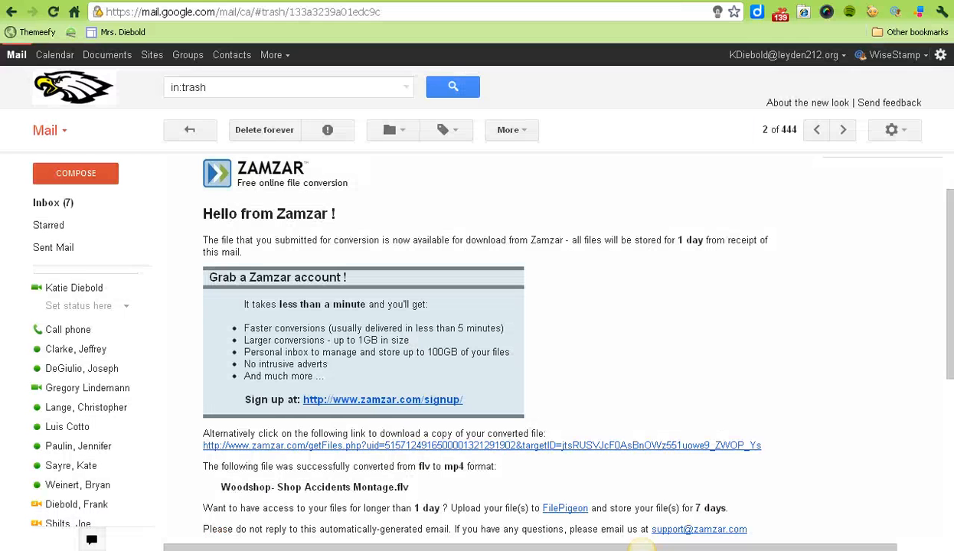
pyautogui.moveTo(479, 202)
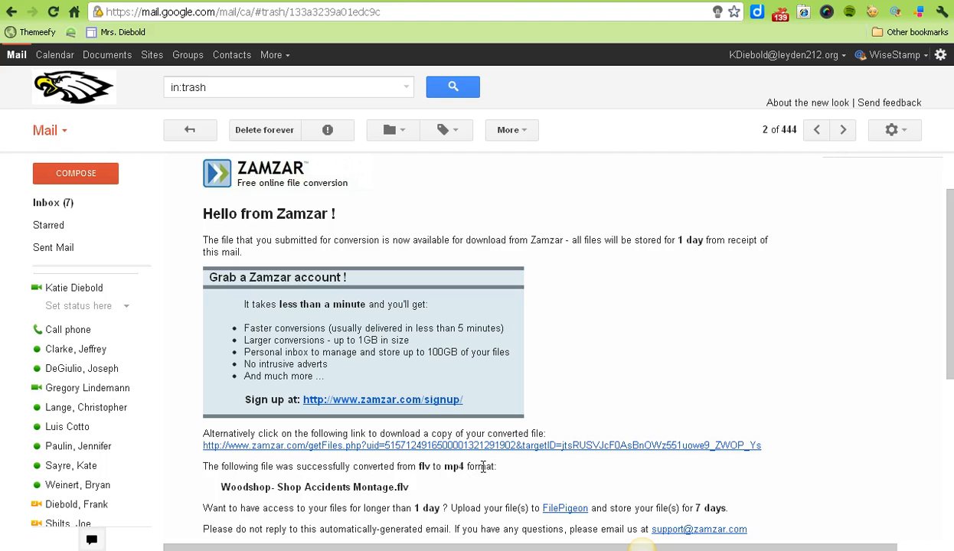
pyautogui.moveTo(509, 451)
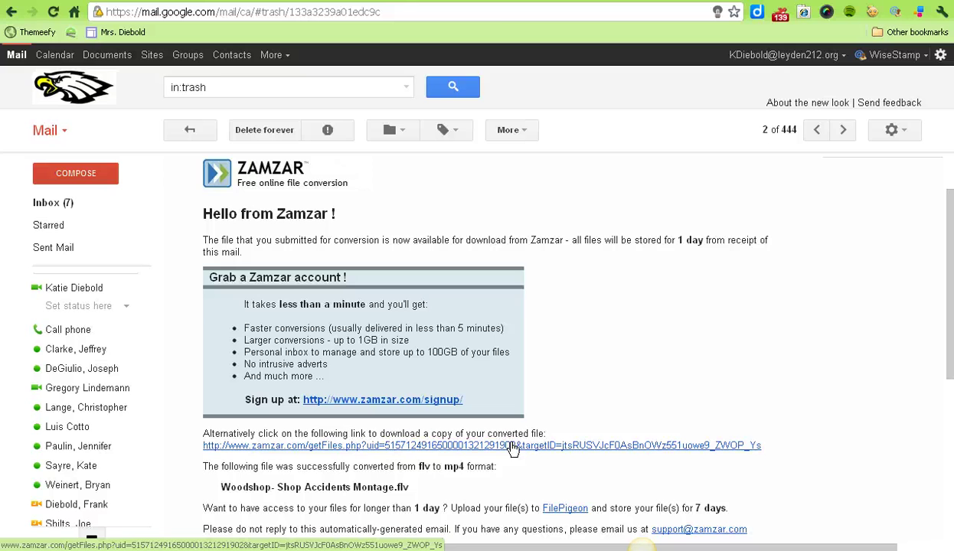
# Open the getFiles.php download link in Zamzar's conversion email
pyautogui.click(511, 446)
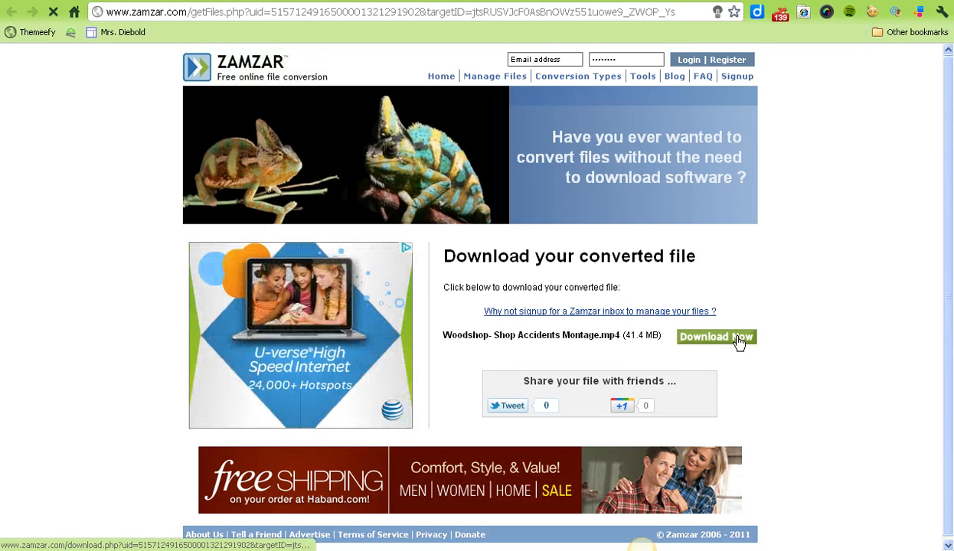
# Start downloading Woodshop- Shop Accidents Montage.mp4 (41.4 MB) with Download Now
pyautogui.click(716, 336)
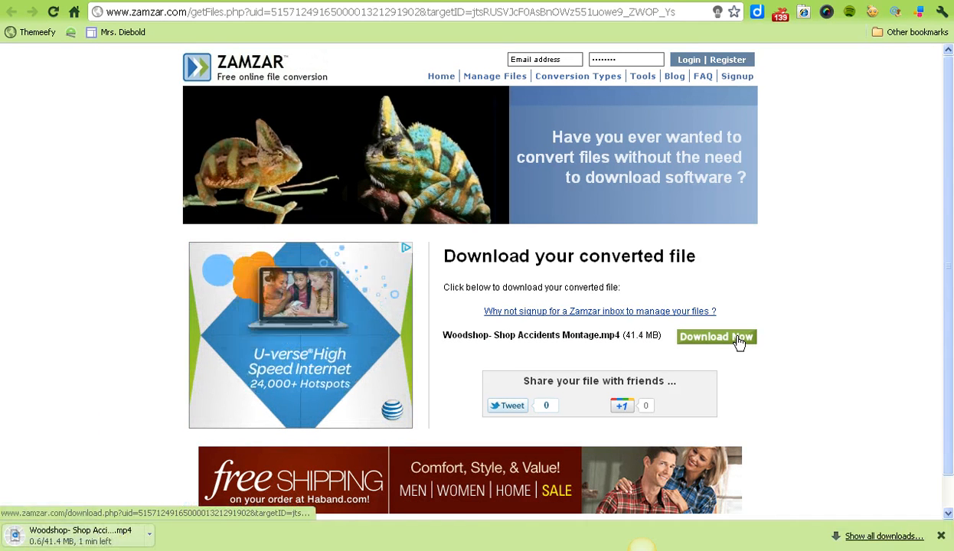